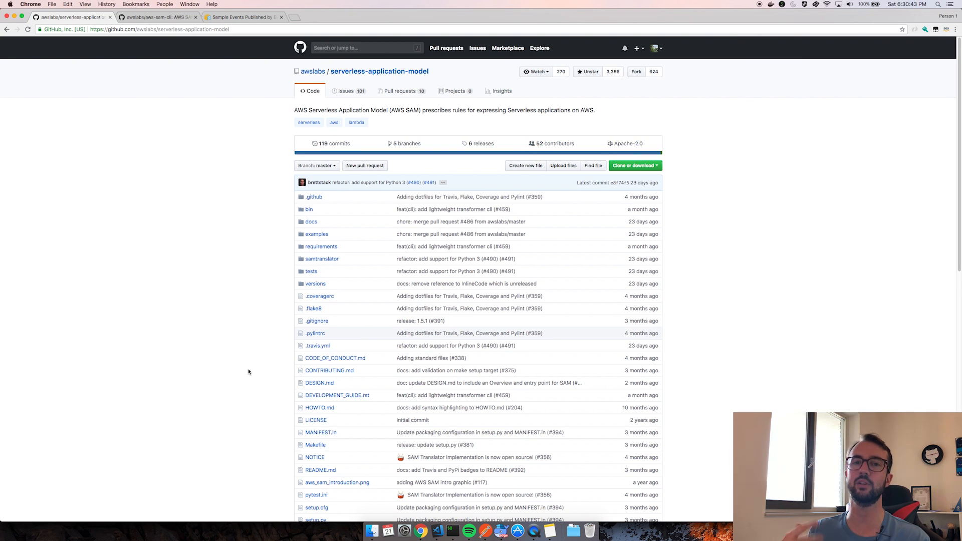
{"action": "mouse_move", "coordinate": [267, 328]}
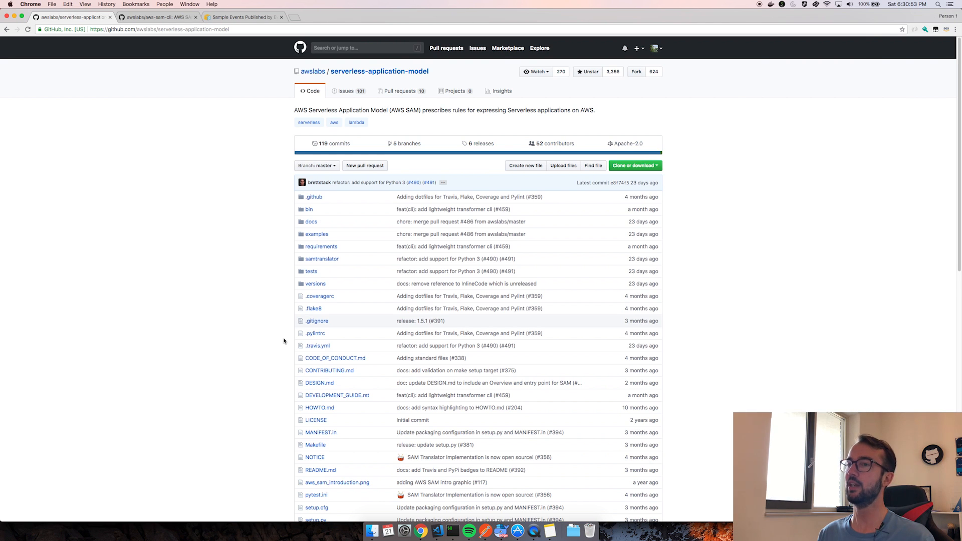
{"action": "mouse_move", "coordinate": [289, 335]}
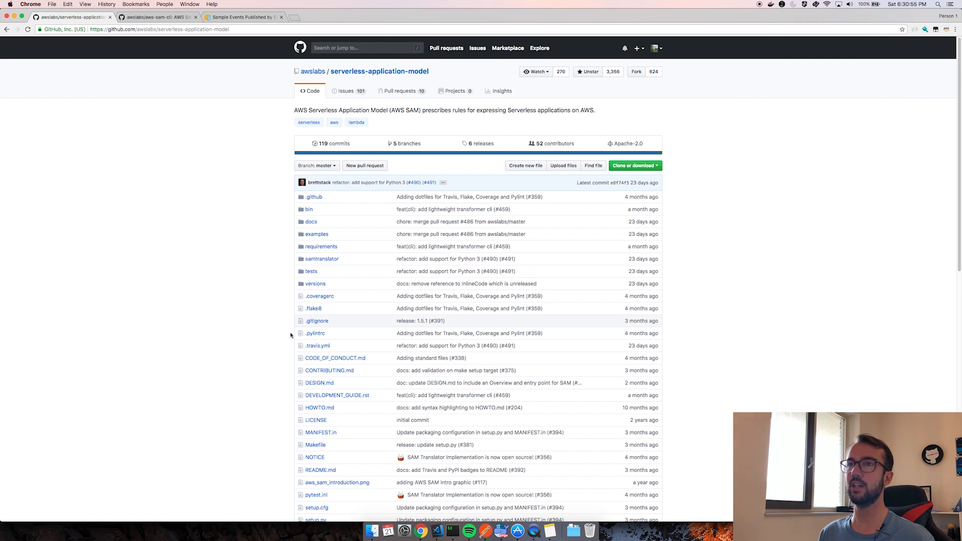
{"action": "mouse_move", "coordinate": [251, 229]}
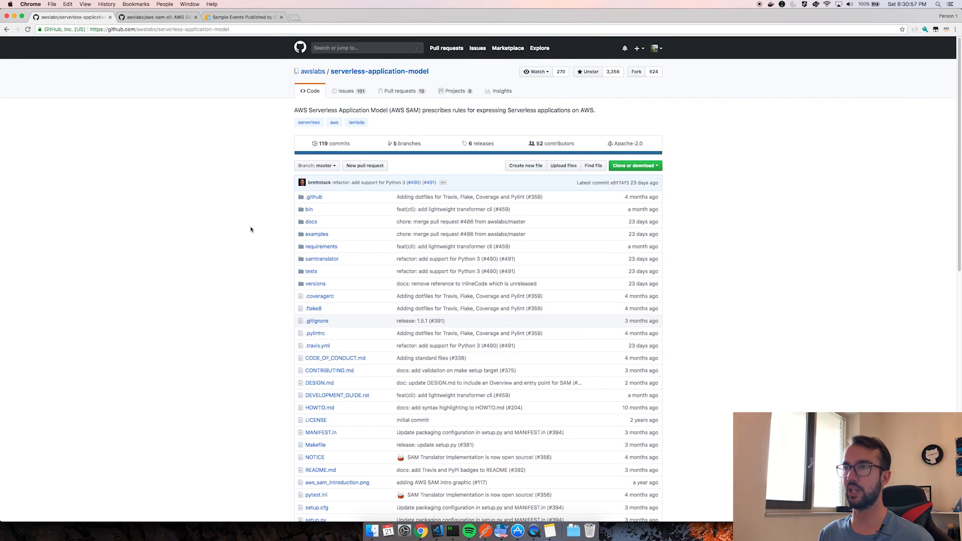
{"action": "mouse_move", "coordinate": [257, 218]}
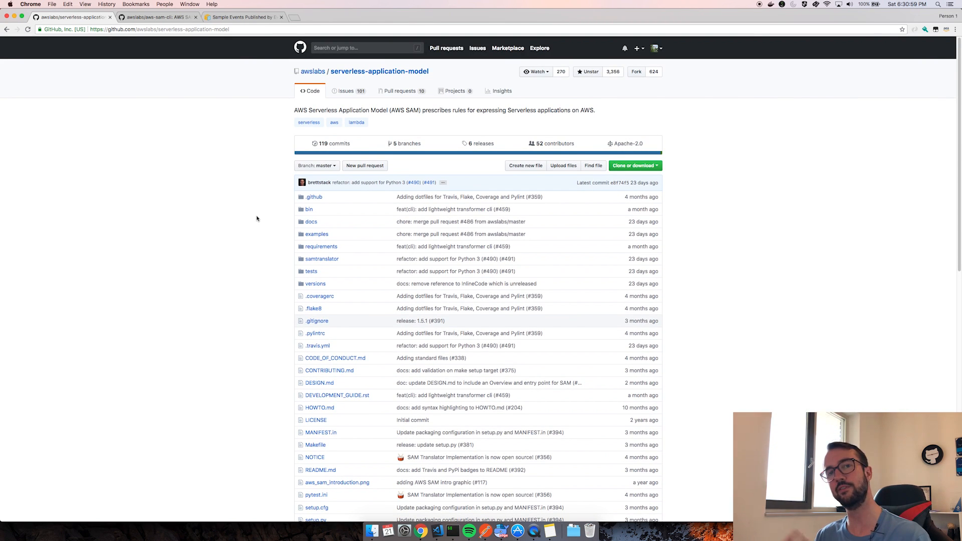
Step: Scroll down through the serverless-application-model README on GitHub
{"action": "scroll", "scroll_direction": "down", "scroll_amount": 3}
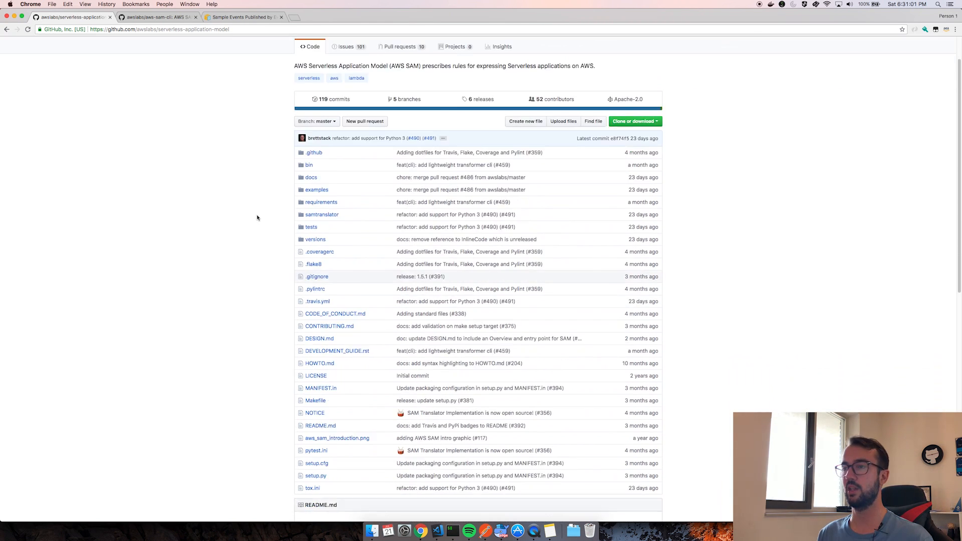
{"action": "scroll", "scroll_direction": "down", "scroll_amount": 3}
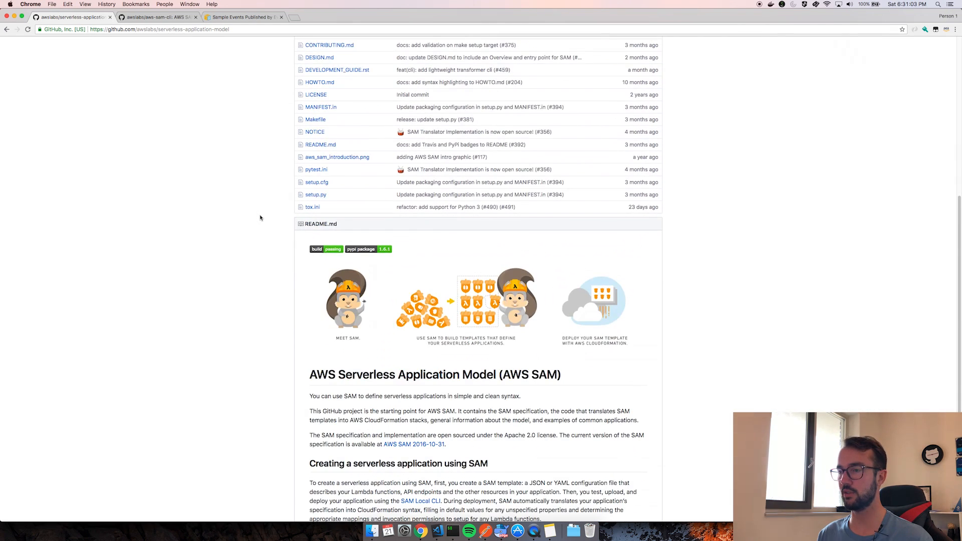
{"action": "scroll", "scroll_direction": "down", "scroll_amount": 3}
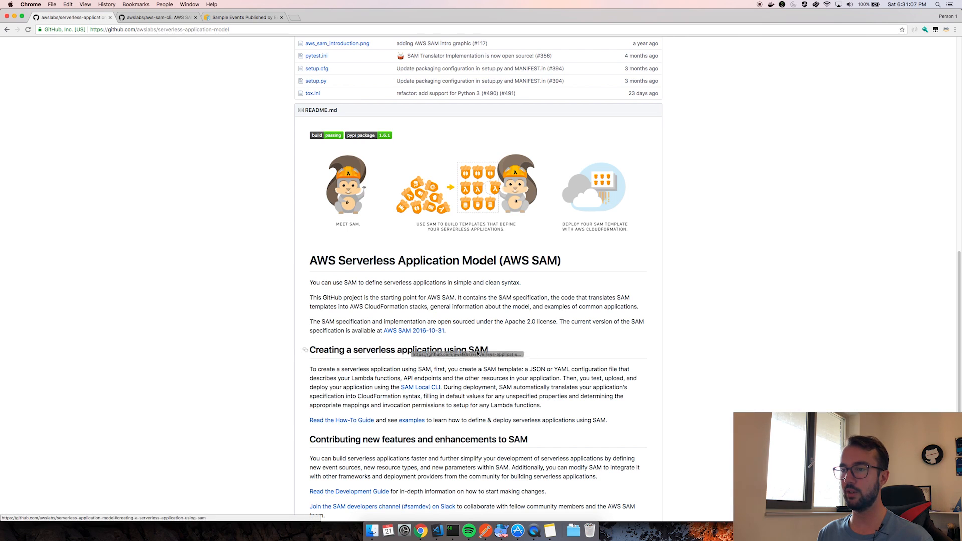
{"action": "mouse_move", "coordinate": [459, 365]}
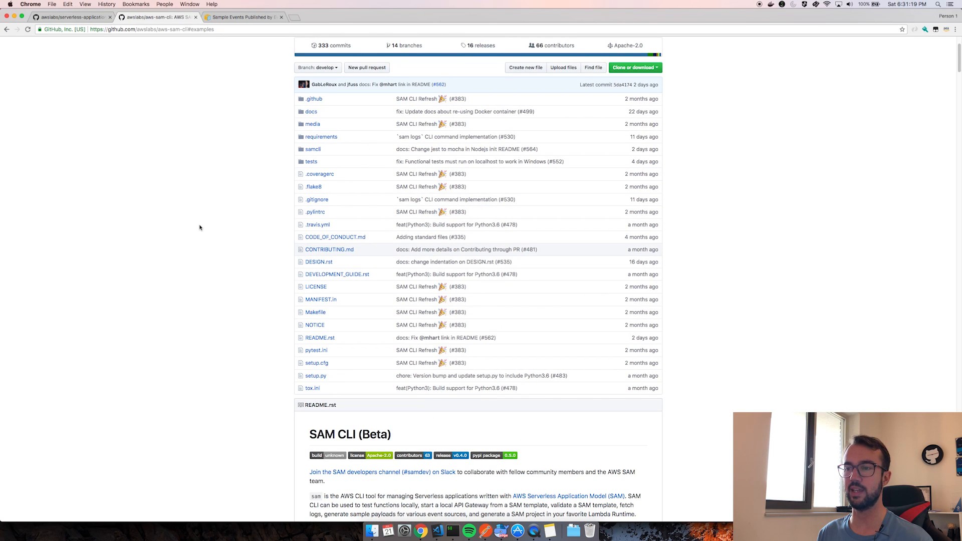
{"action": "scroll", "scroll_direction": "down", "scroll_amount": 3}
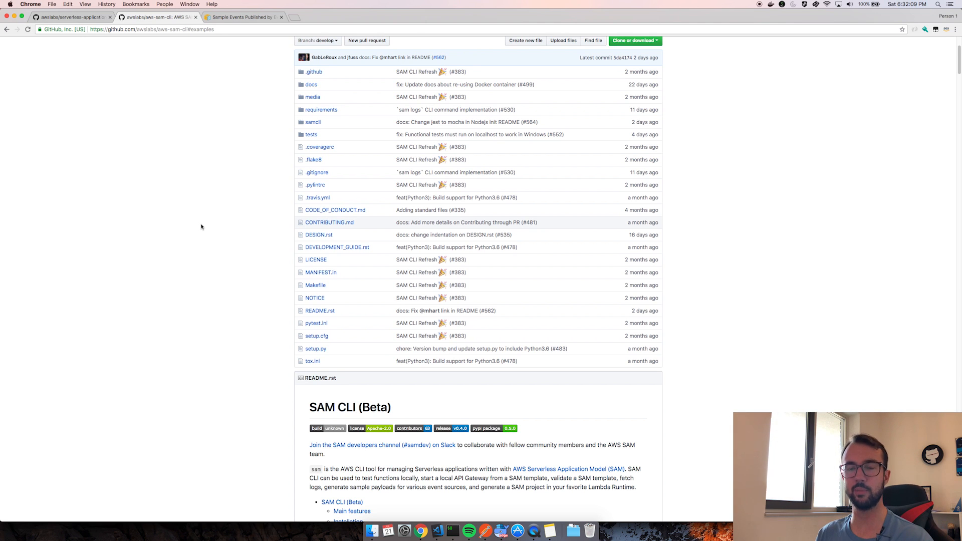
{"action": "scroll", "scroll_direction": "down", "scroll_amount": 3}
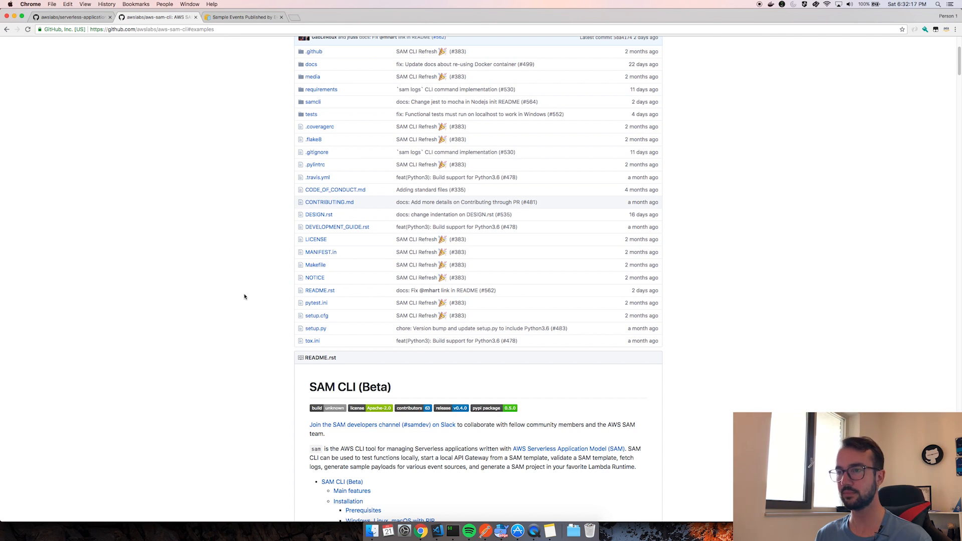
{"action": "scroll", "scroll_direction": "down", "scroll_amount": 3}
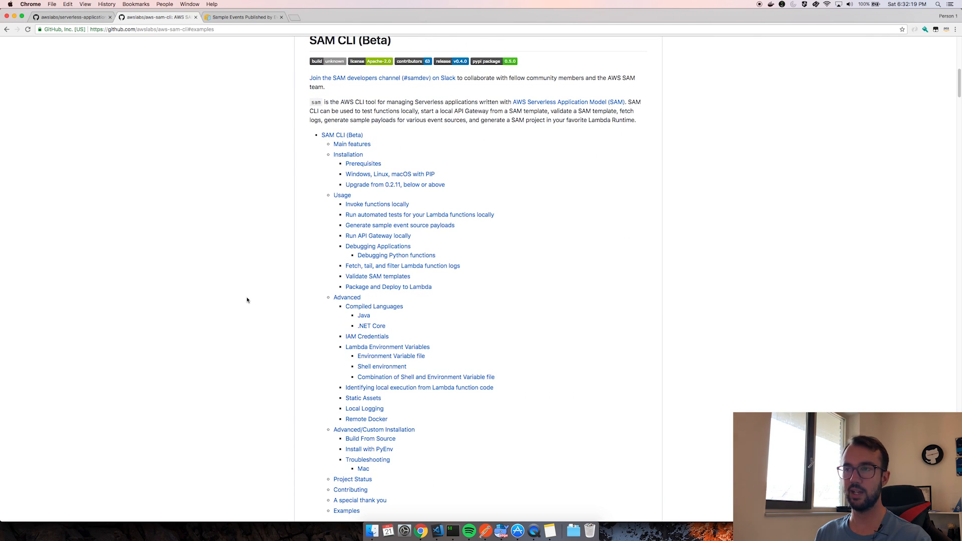
{"action": "mouse_move", "coordinate": [420, 215]}
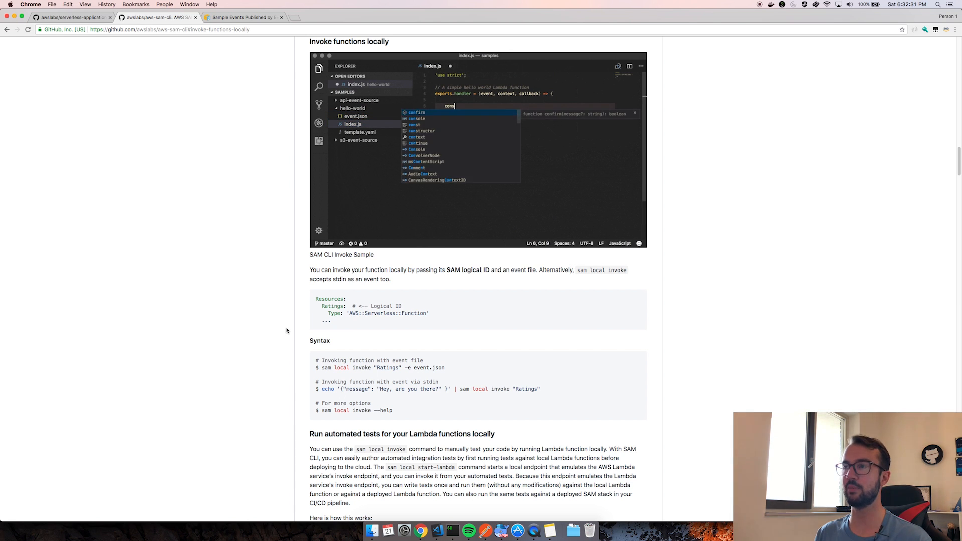
{"action": "scroll", "scroll_direction": "down", "scroll_amount": 3}
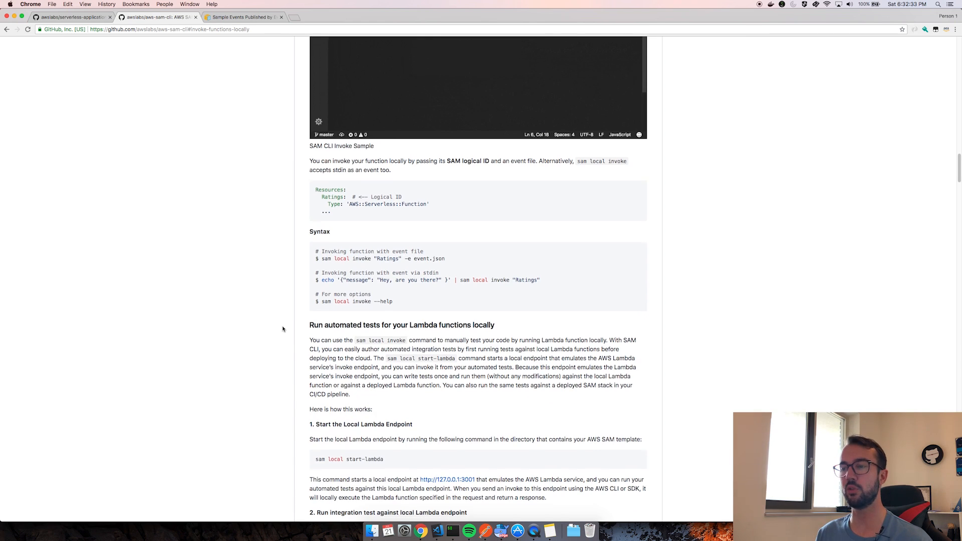
{"action": "scroll", "scroll_direction": "down", "scroll_amount": 3}
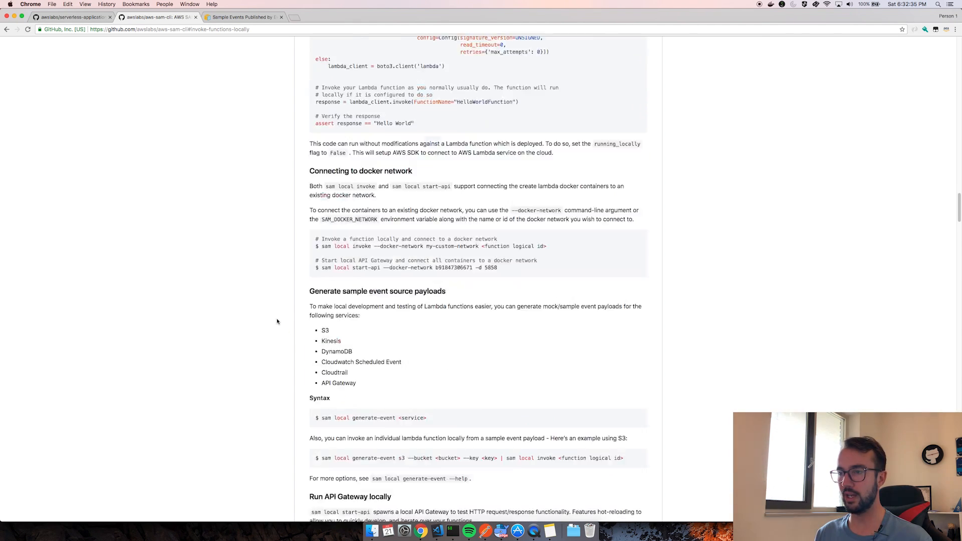
{"action": "scroll", "scroll_direction": "down", "scroll_amount": 3}
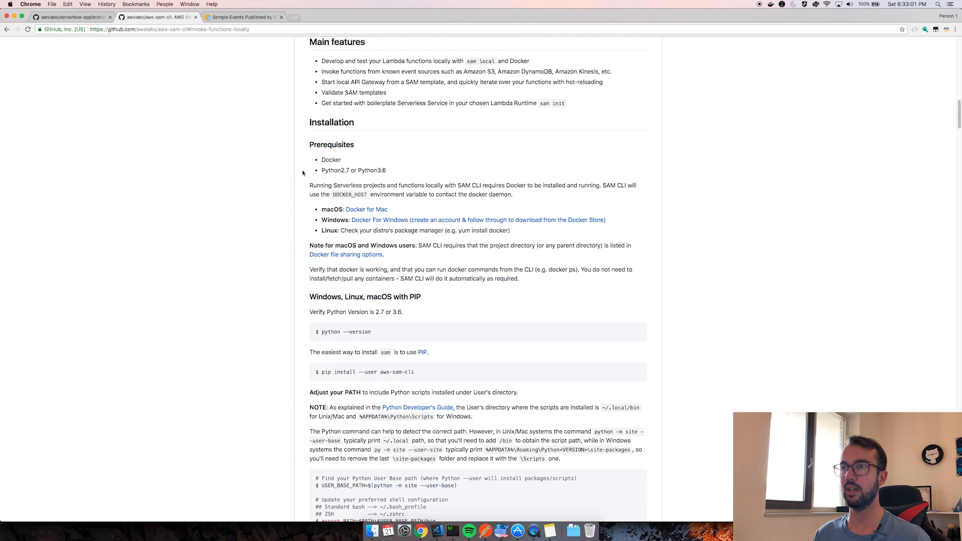
{"action": "mouse_move", "coordinate": [361, 163]}
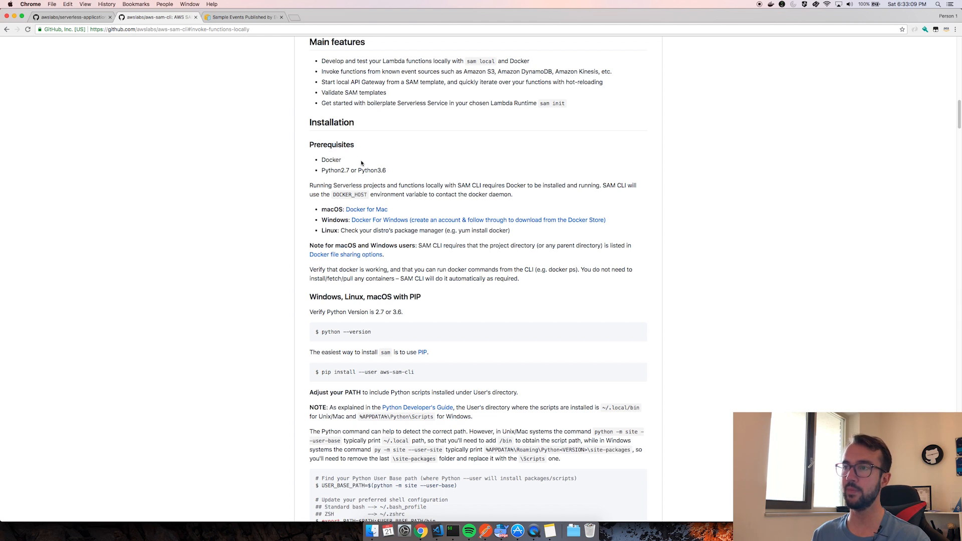
Step: Read the SAM CLI Installation section, selecting the Docker for Mac link, then bring up the terminal
{"action": "double_click", "coordinate": [371, 169]}
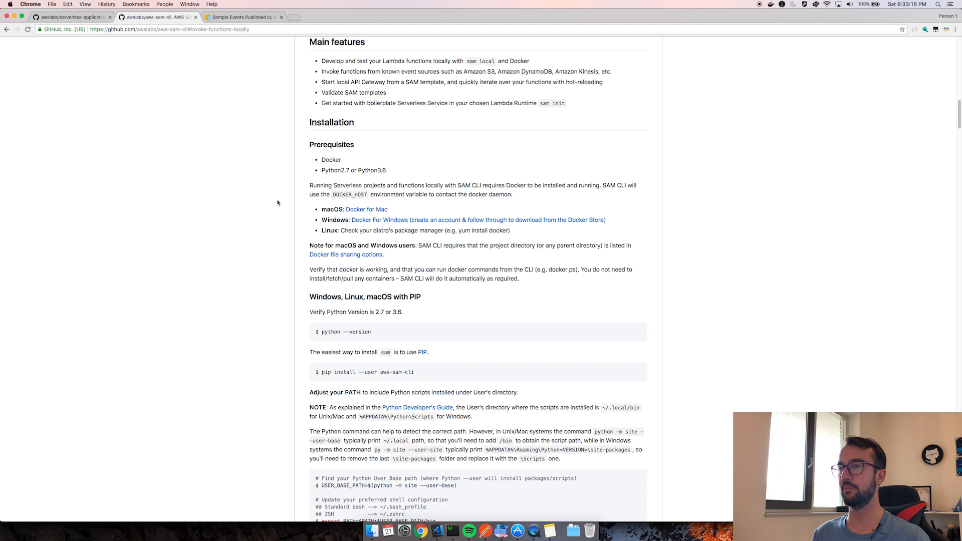
{"action": "mouse_move", "coordinate": [391, 175]}
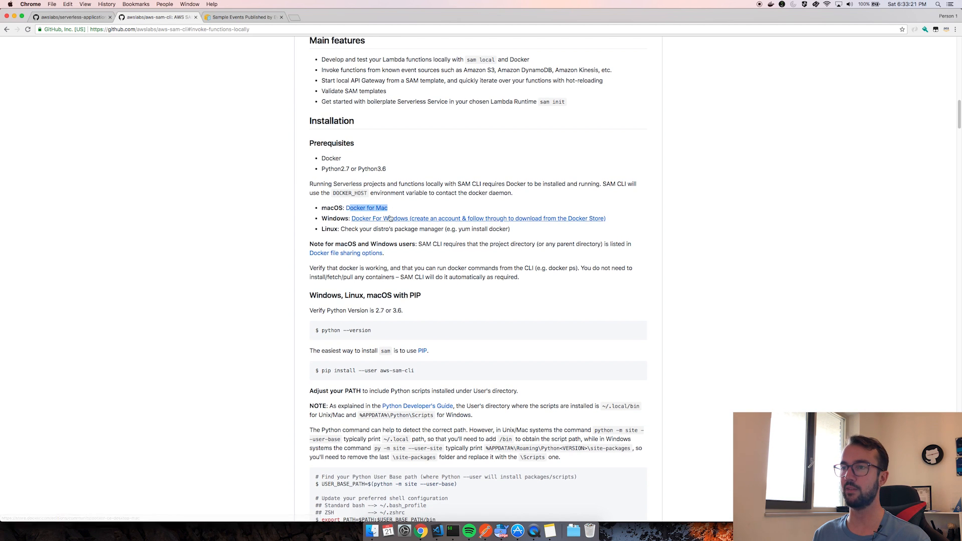
{"action": "scroll", "scroll_direction": "down", "scroll_amount": 3}
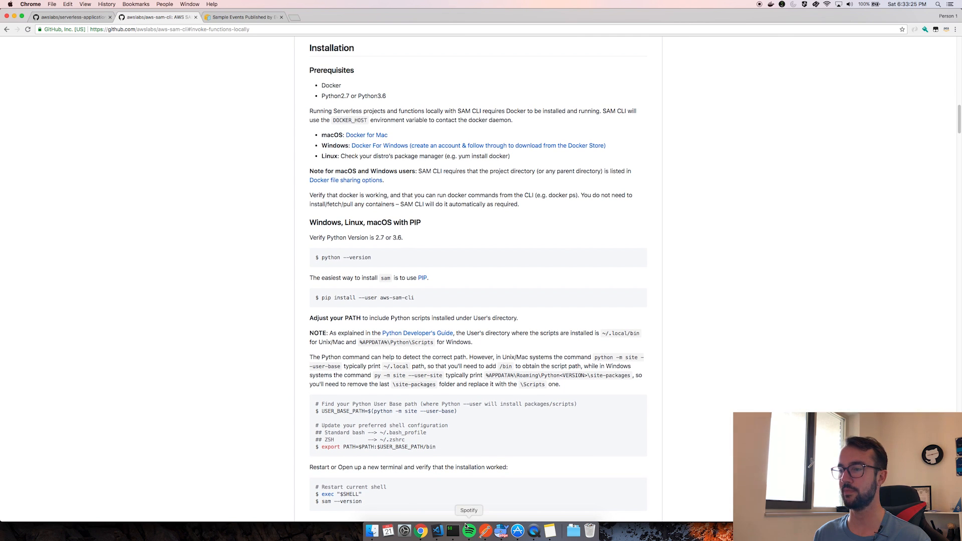
{"action": "left_click", "coordinate": [452, 531]}
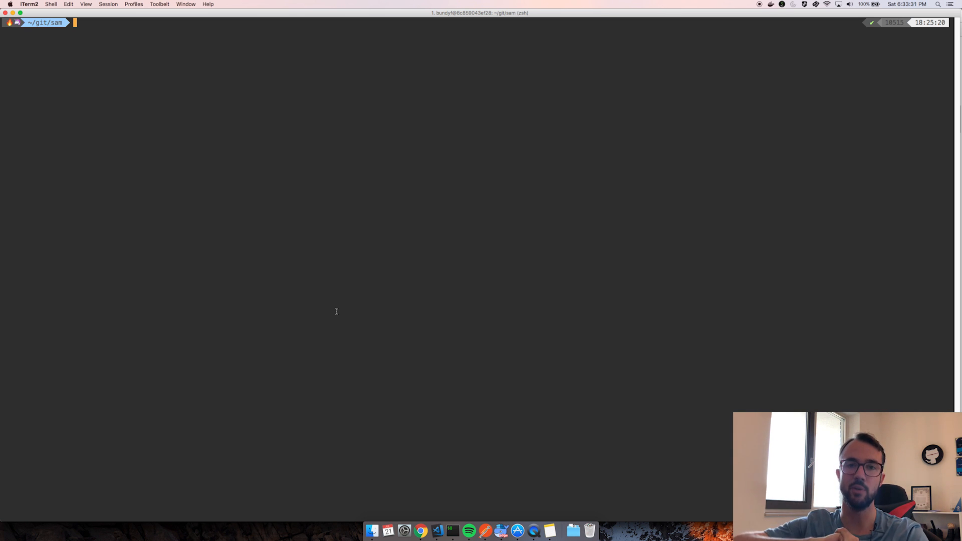
Step: Draft the sam init command for my-cool-app on nodejs8.10, then run sam init --help
{"action": "type", "text": "sam init --runtime nodejs8.10 --name my-cool-app"}
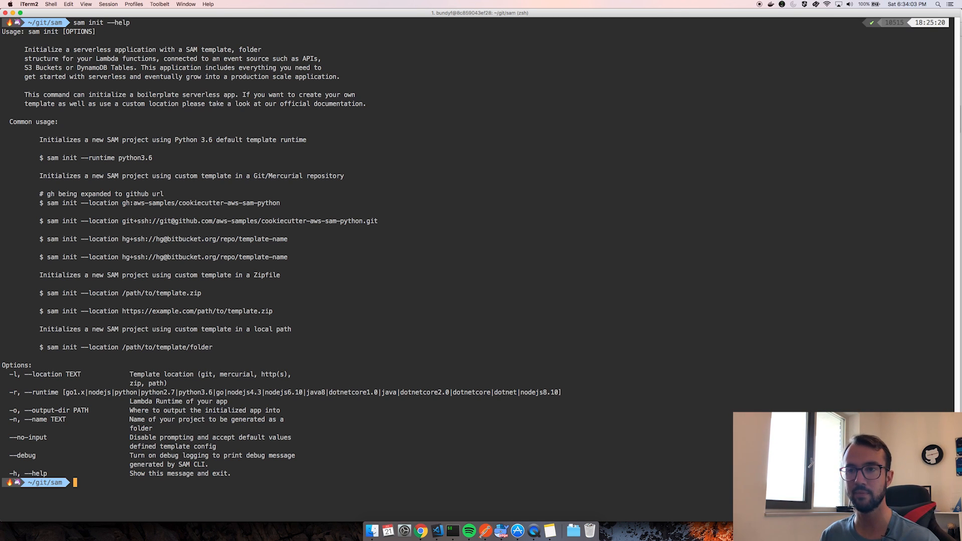
{"action": "type", "text": "sam init --help"}
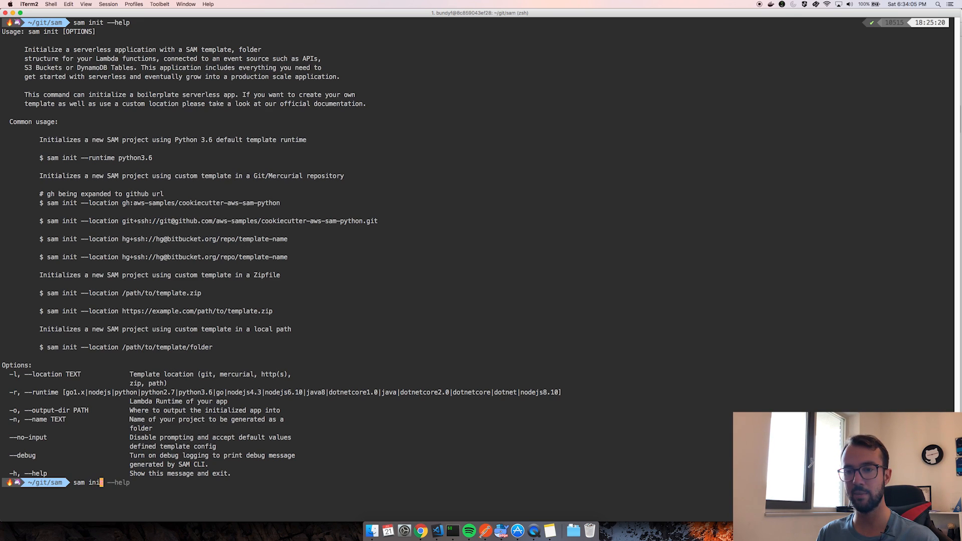
Step: Review the generated my-cool-app output and clear the terminal
{"action": "scroll", "scroll_direction": "down", "scroll_amount": 3}
{"action": "type", "text": "t --runtime nodejs8.10 --name my-cool-app"}
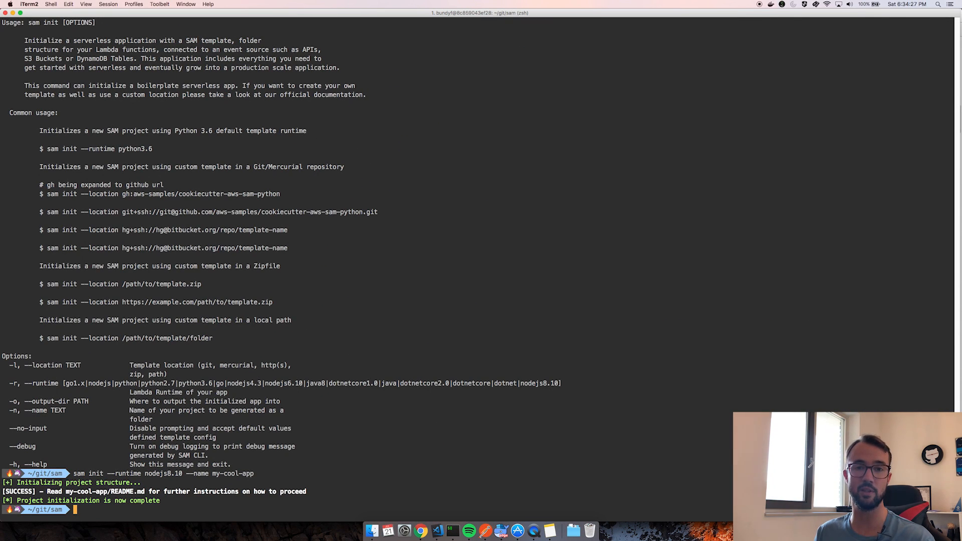
{"action": "type", "text": "clear"}
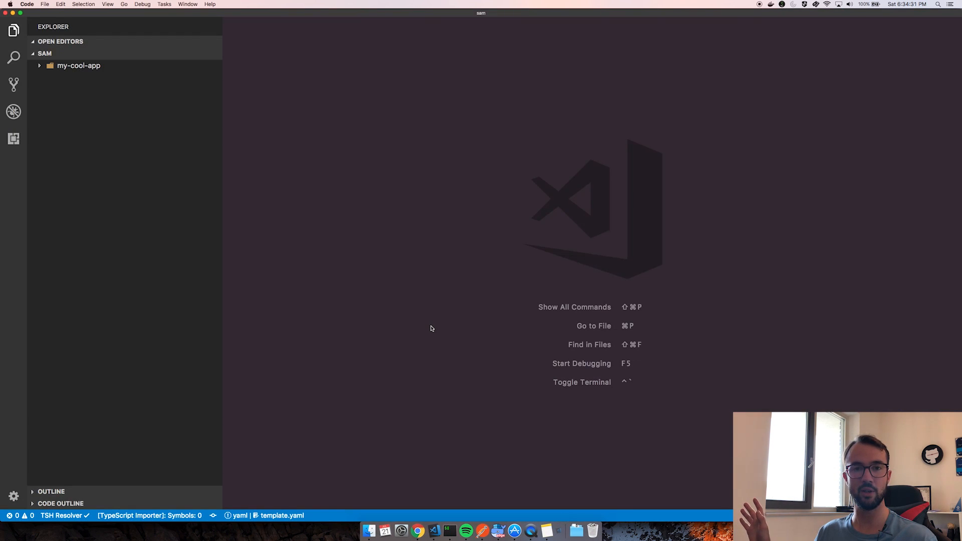
Step: Expand my-cool-app and its tests folder, viewing test_handler.js, app.js, then template.yaml
{"action": "left_click", "coordinate": [78, 65]}
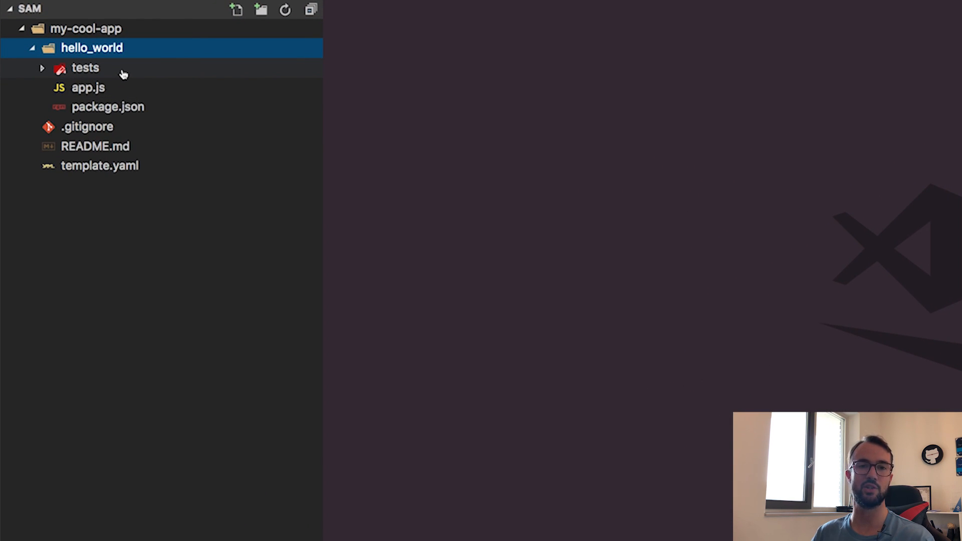
{"action": "left_click", "coordinate": [85, 68]}
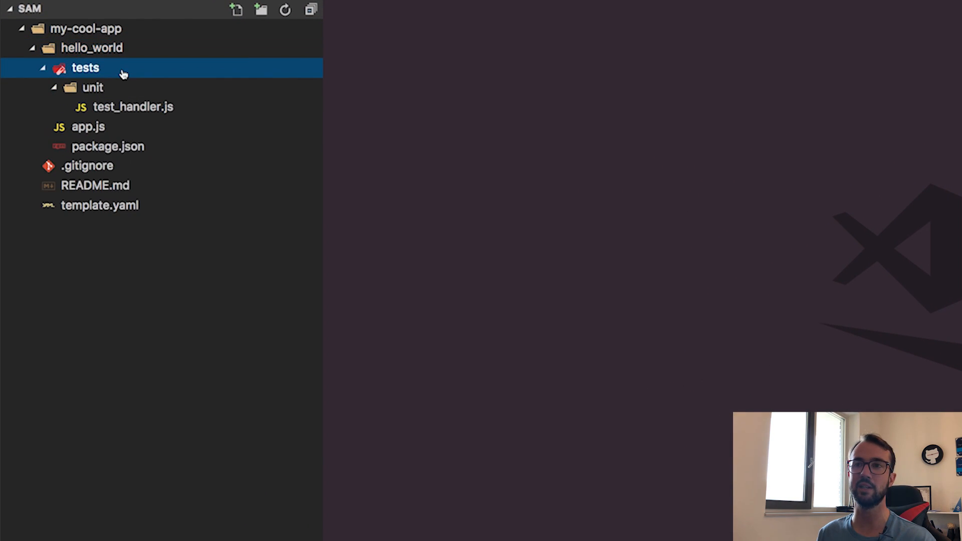
{"action": "left_click", "coordinate": [85, 68]}
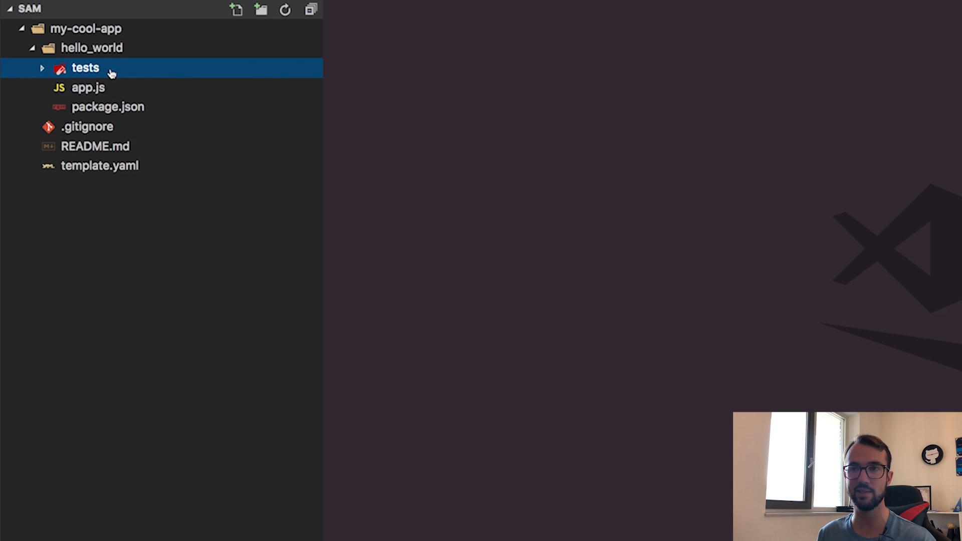
{"action": "left_click", "coordinate": [85, 67]}
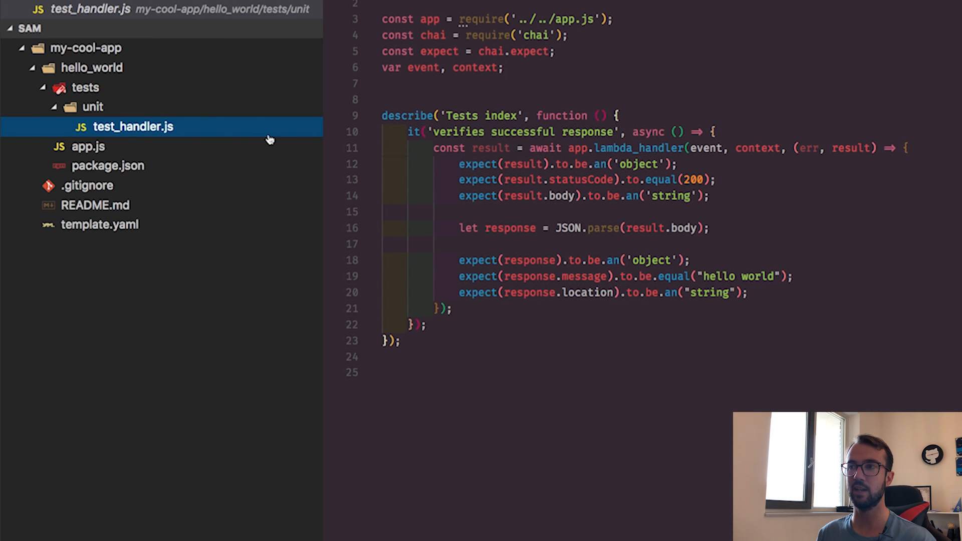
{"action": "left_click", "coordinate": [93, 106]}
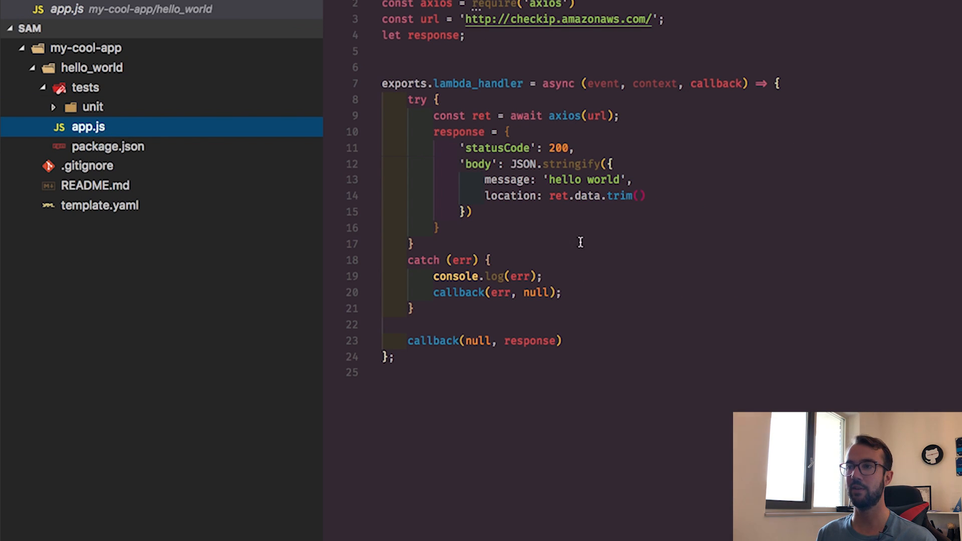
{"action": "left_click", "coordinate": [506, 131]}
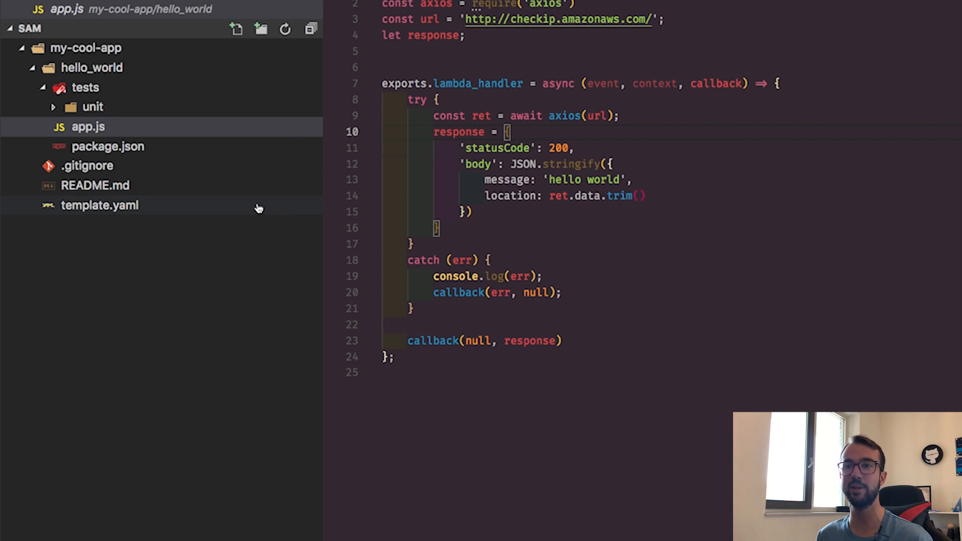
{"action": "left_click", "coordinate": [99, 205]}
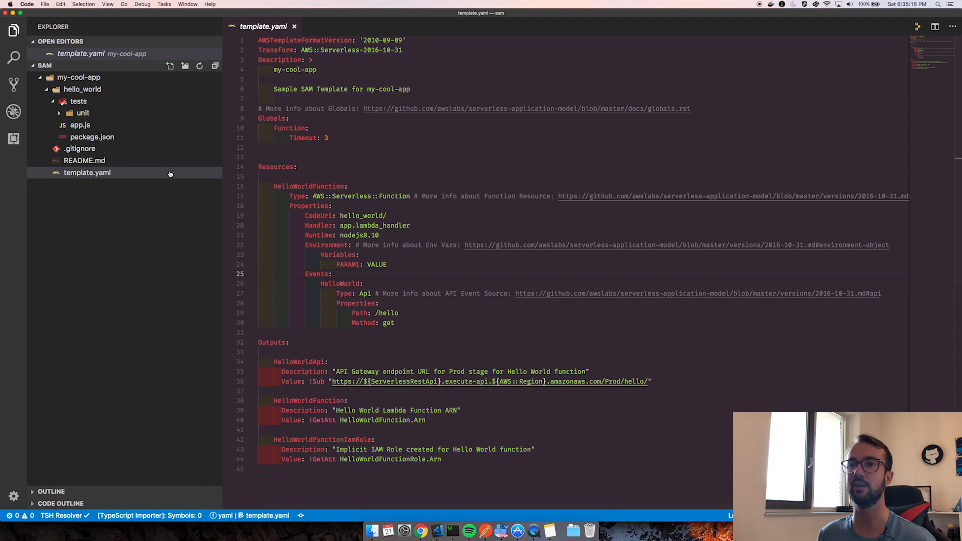
Step: Preview README.md with Markdown Preview Enhanced, read it, and close both README tabs
{"action": "type", "text": "mar"}
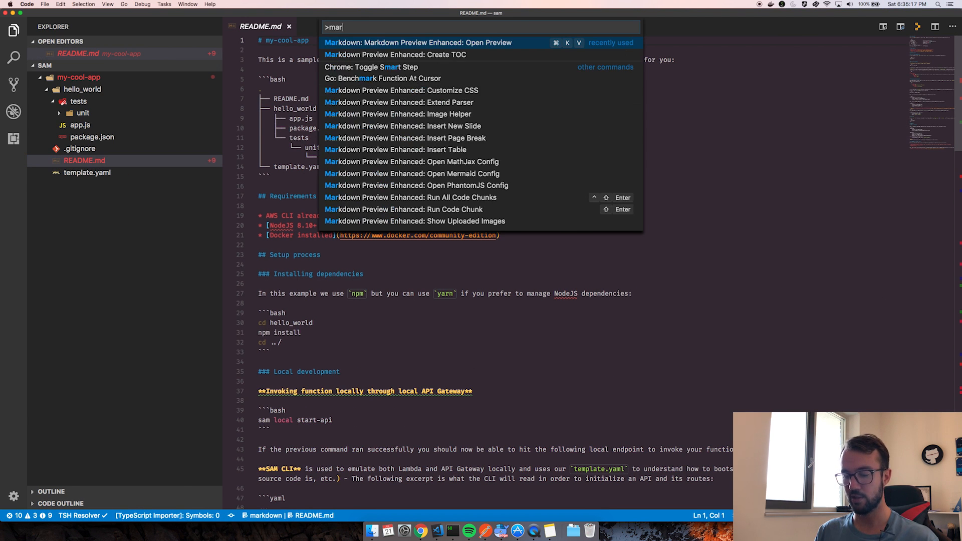
{"action": "left_click", "coordinate": [418, 42]}
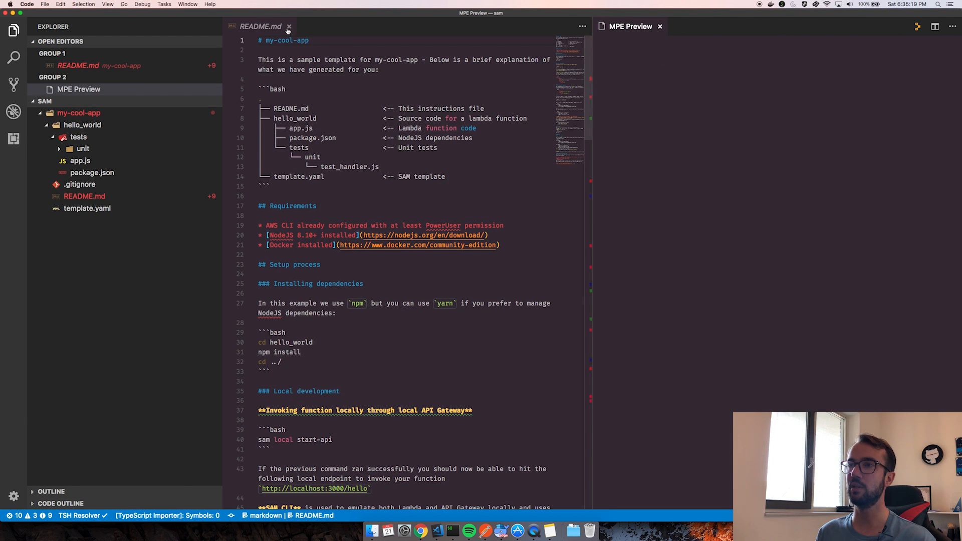
{"action": "left_click", "coordinate": [289, 27]}
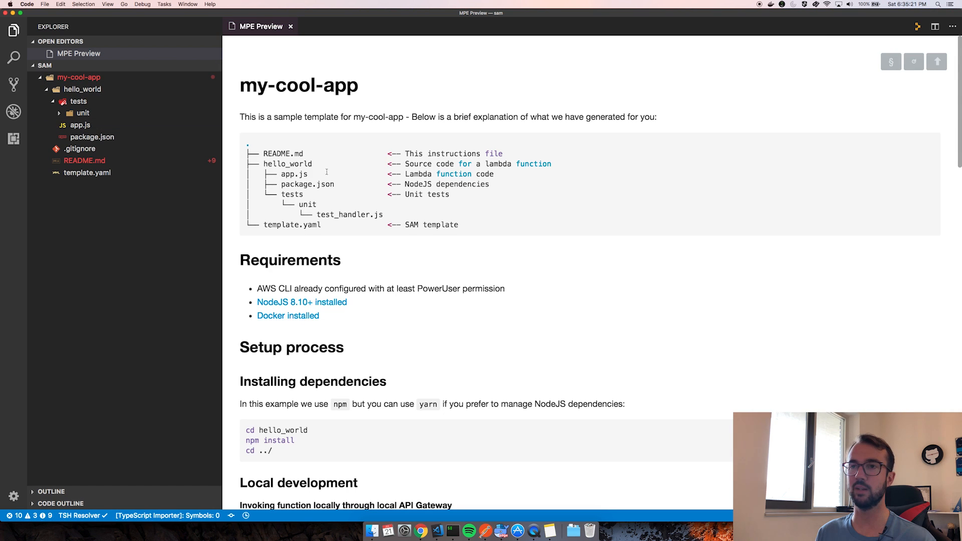
{"action": "scroll", "scroll_direction": "down", "scroll_amount": 3}
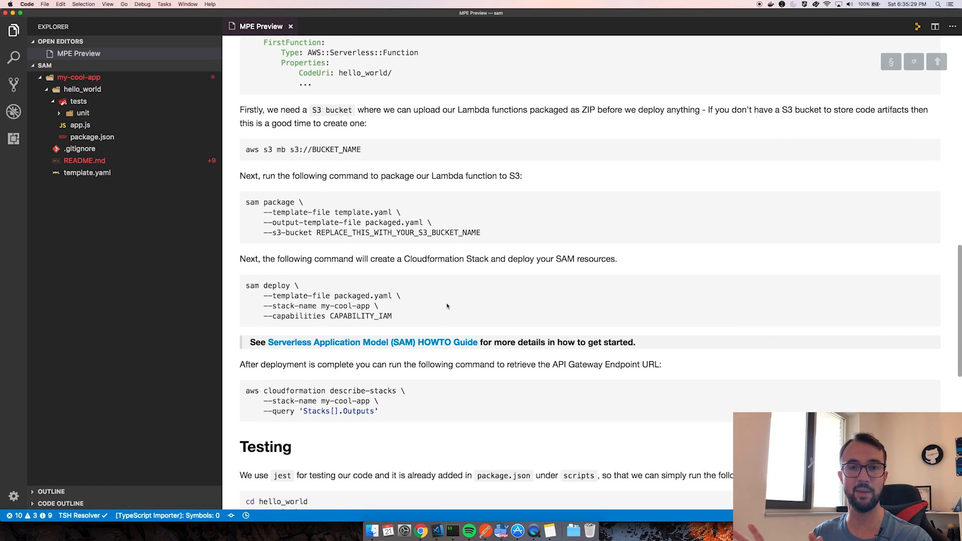
{"action": "scroll", "scroll_direction": "down", "scroll_amount": 3}
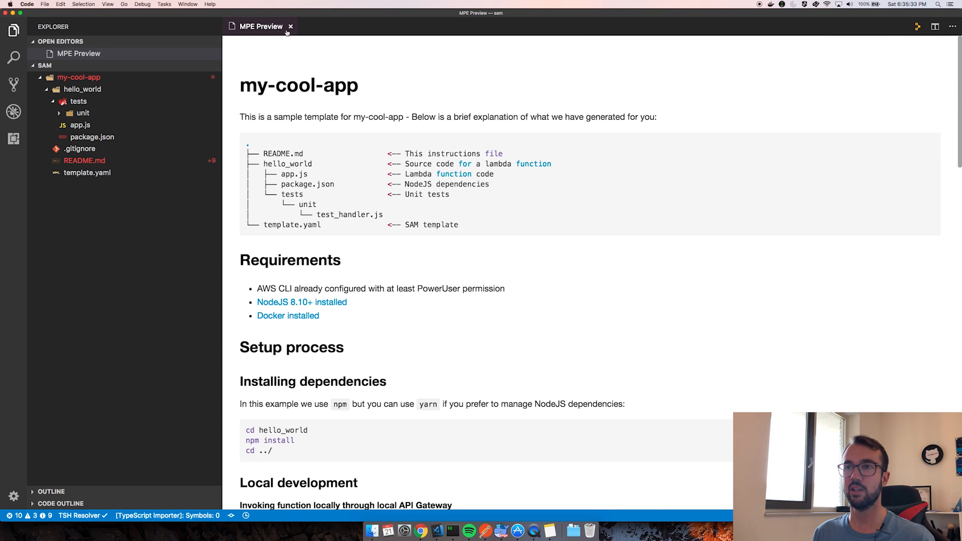
{"action": "left_click", "coordinate": [291, 26]}
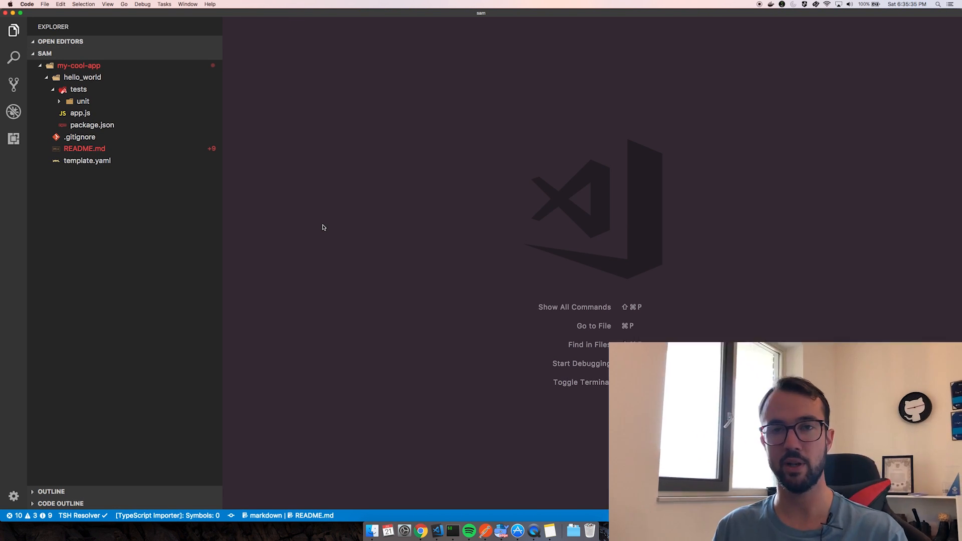